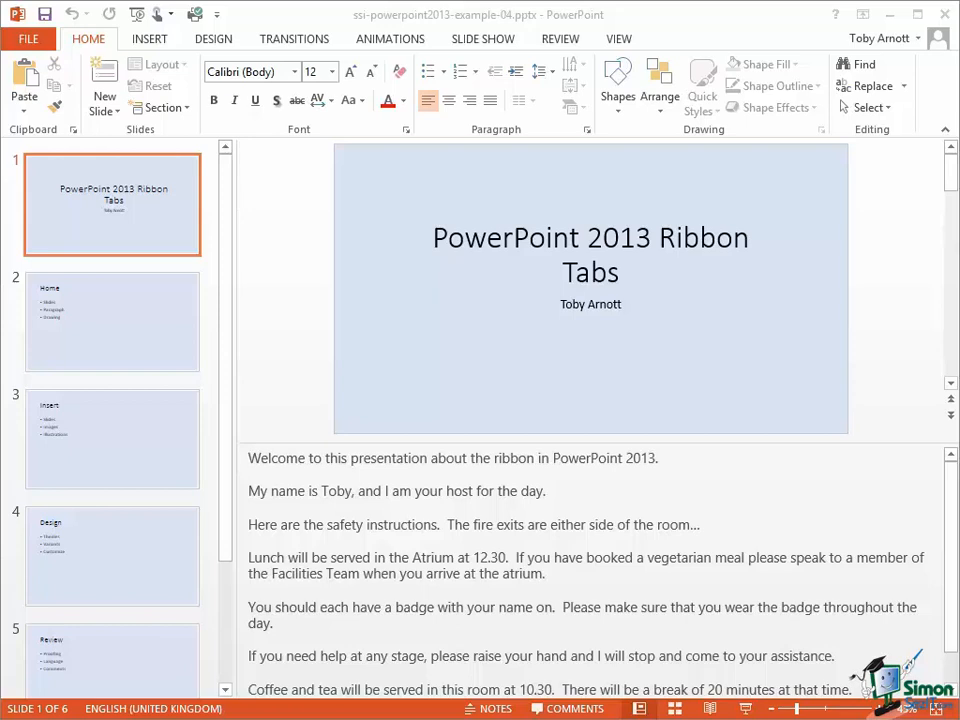
pyautogui.moveTo(760, 308)
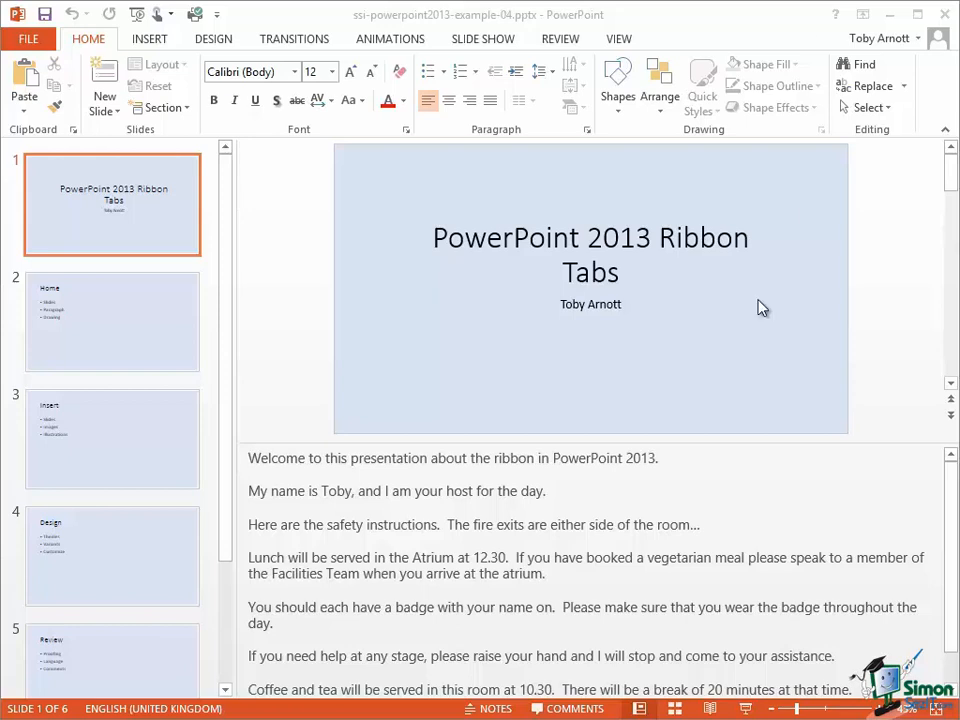
pyautogui.moveTo(312, 498)
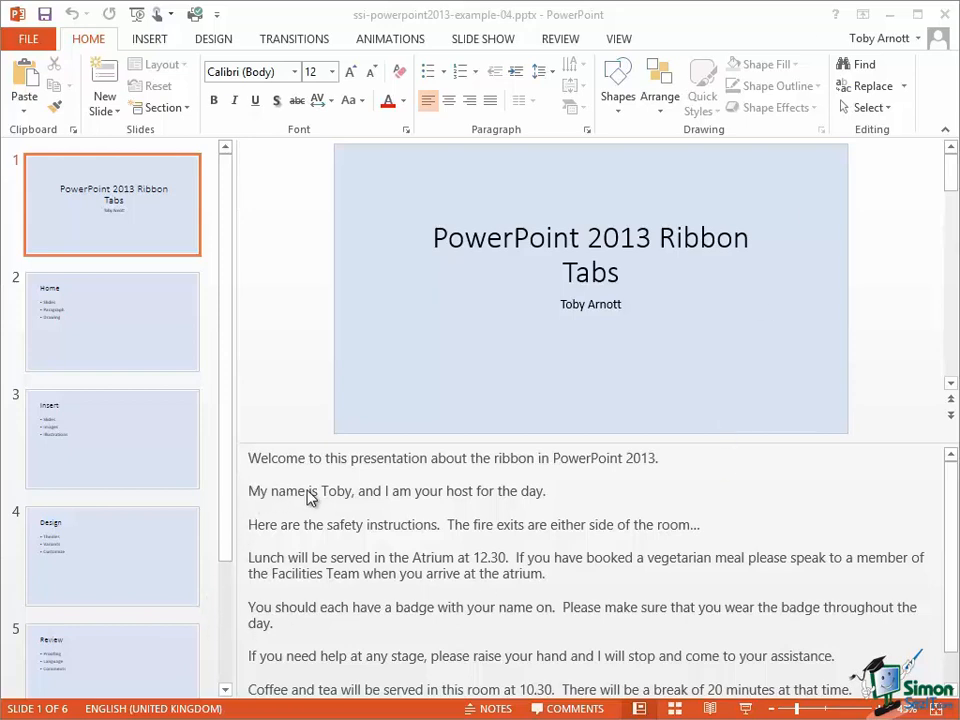
pyautogui.moveTo(280, 504)
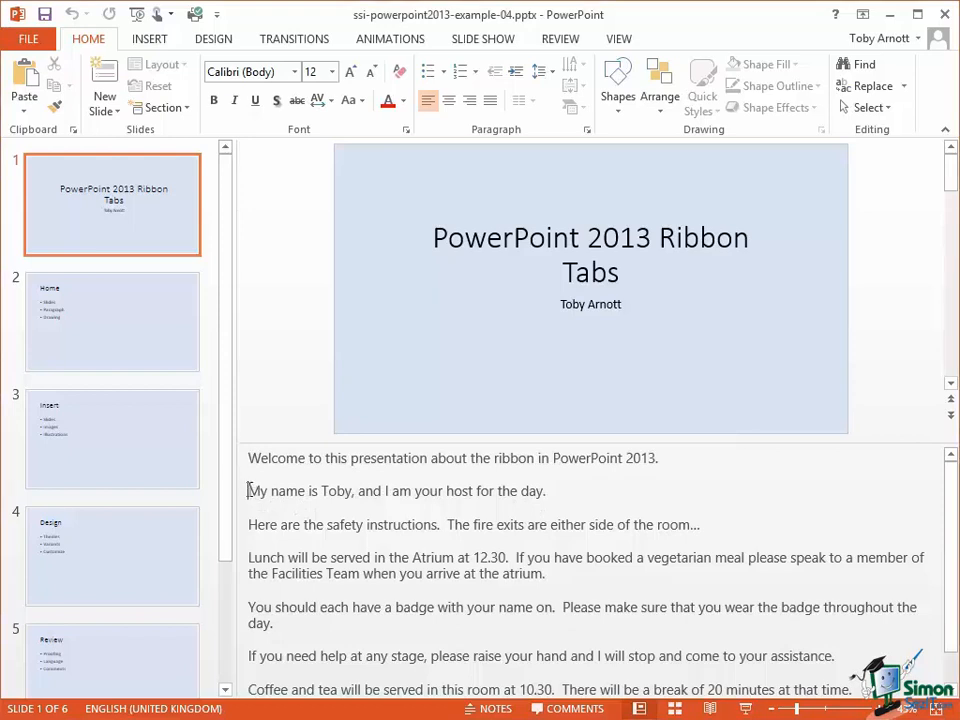
# Select the 'My name is Toby, and I am your host' sentence in slide 1's notes.
pyautogui.moveTo(248, 490); pyautogui.dragTo(508, 490)
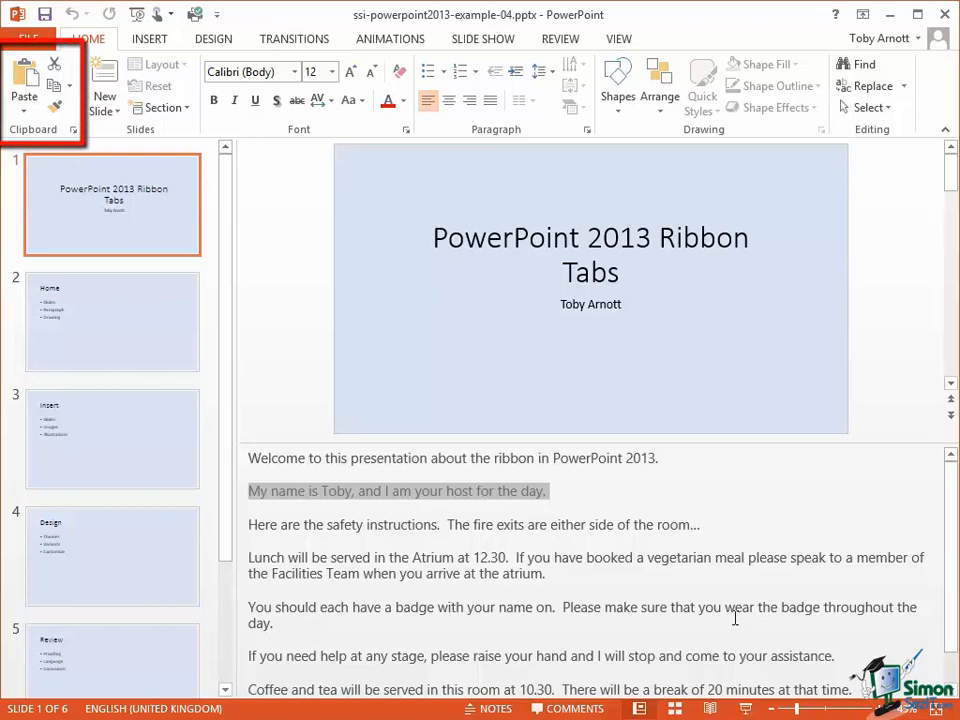
pyautogui.moveTo(316, 358)
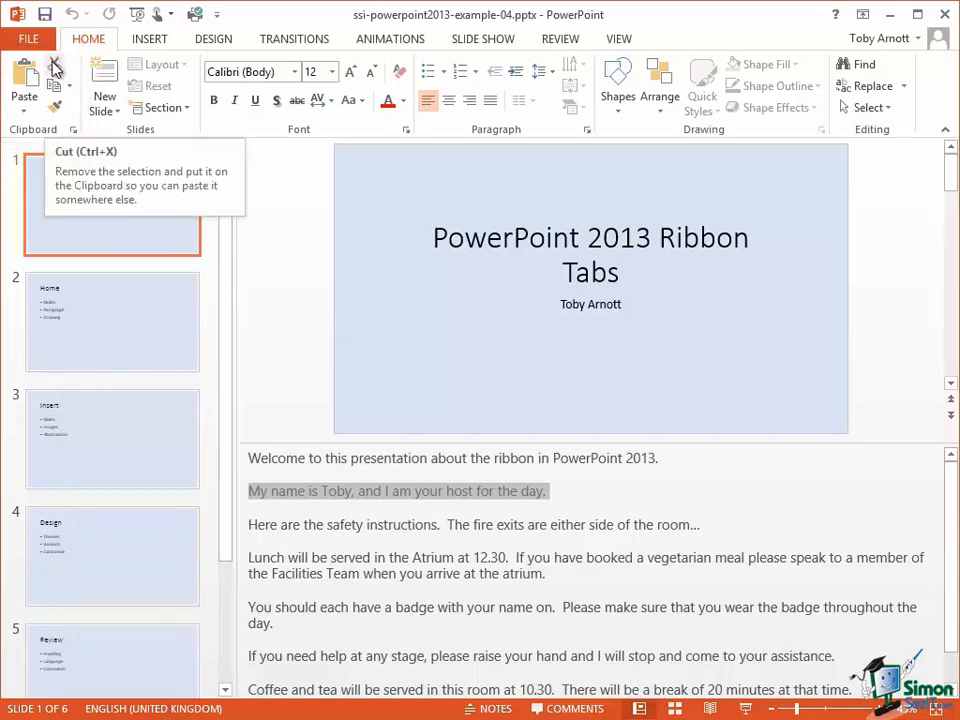
pyautogui.moveTo(56, 88)
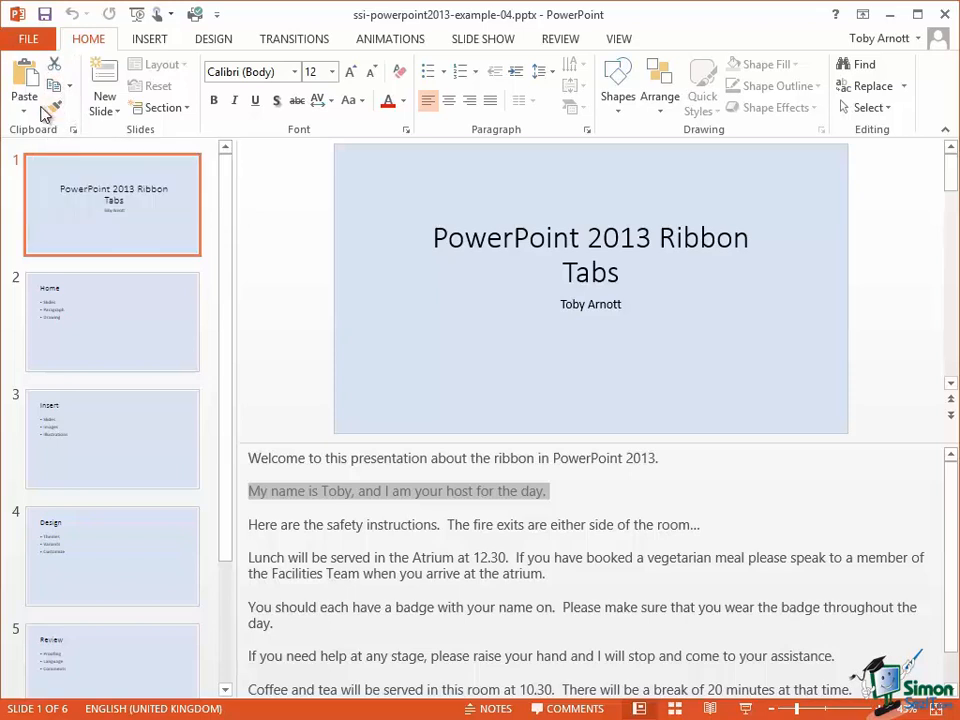
pyautogui.moveTo(56, 112)
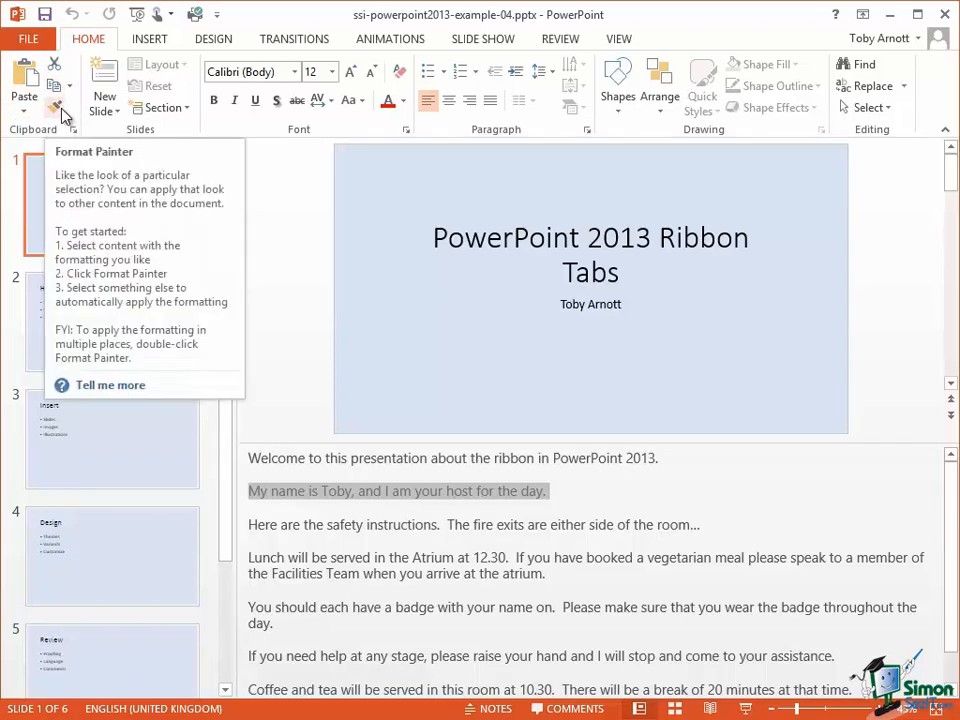
pyautogui.moveTo(24, 82)
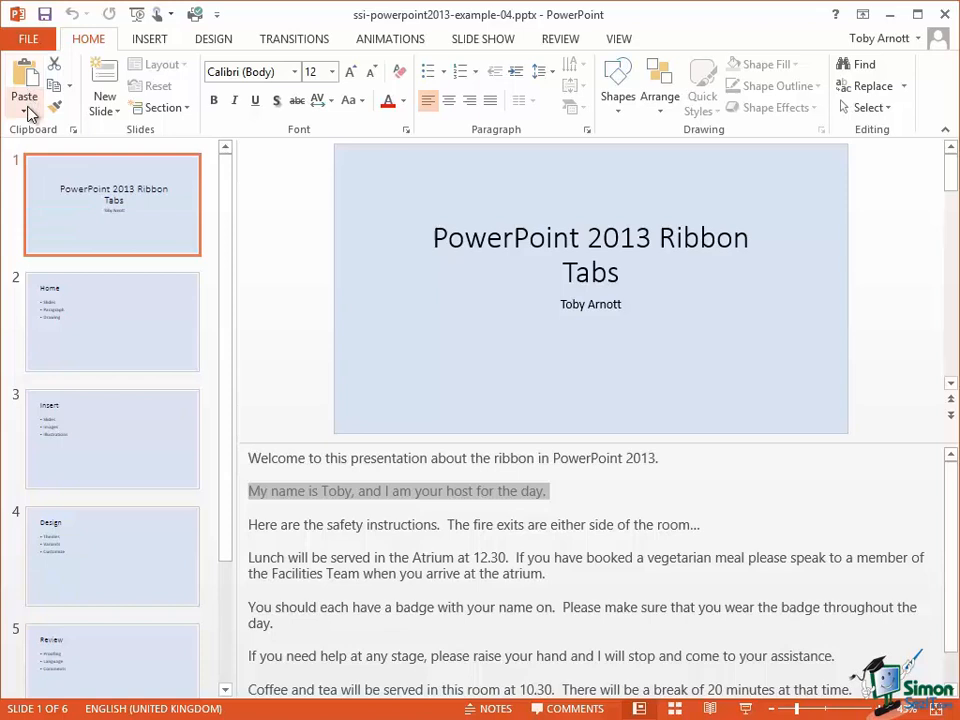
pyautogui.moveTo(24, 84)
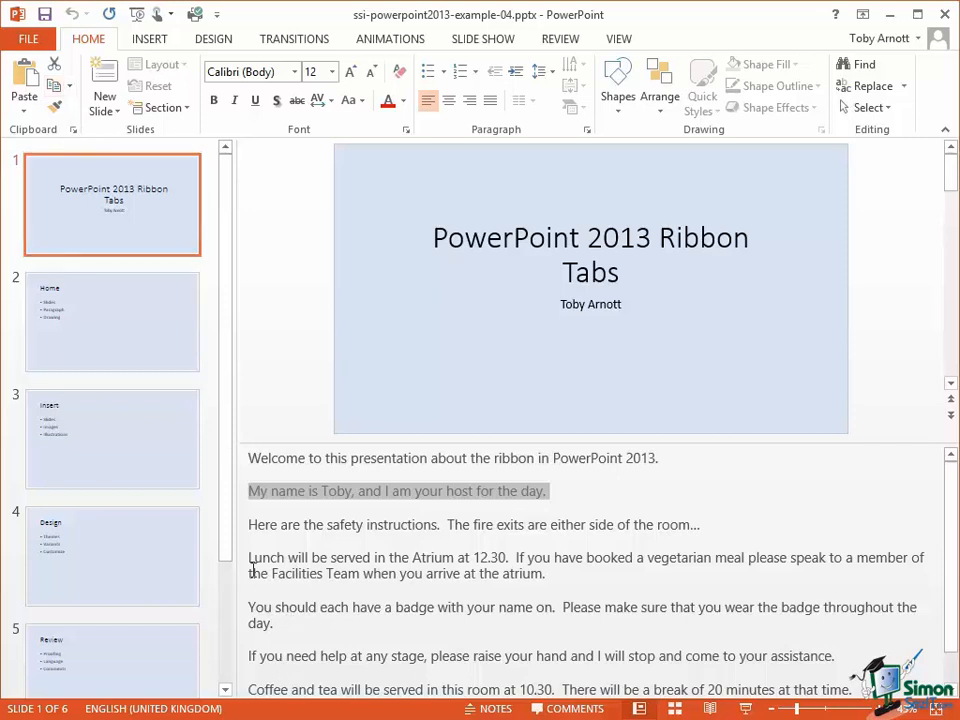
# Drop a Ctrl-dragged copy of the host sentence just above the badge paragraph in the notes.
pyautogui.click(250, 608)
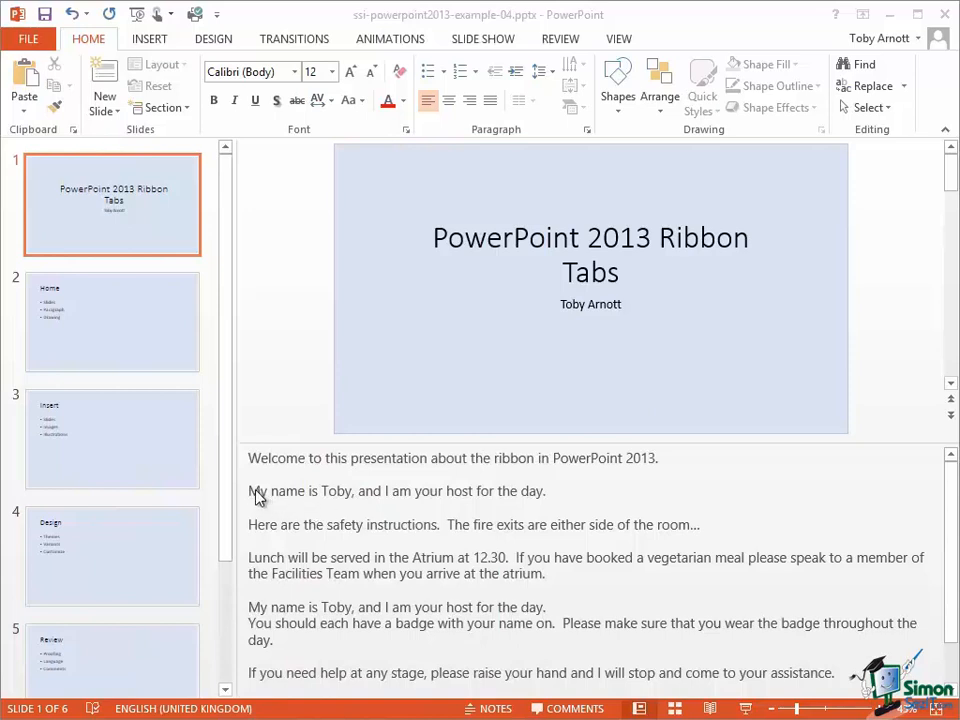
pyautogui.moveTo(512, 504)
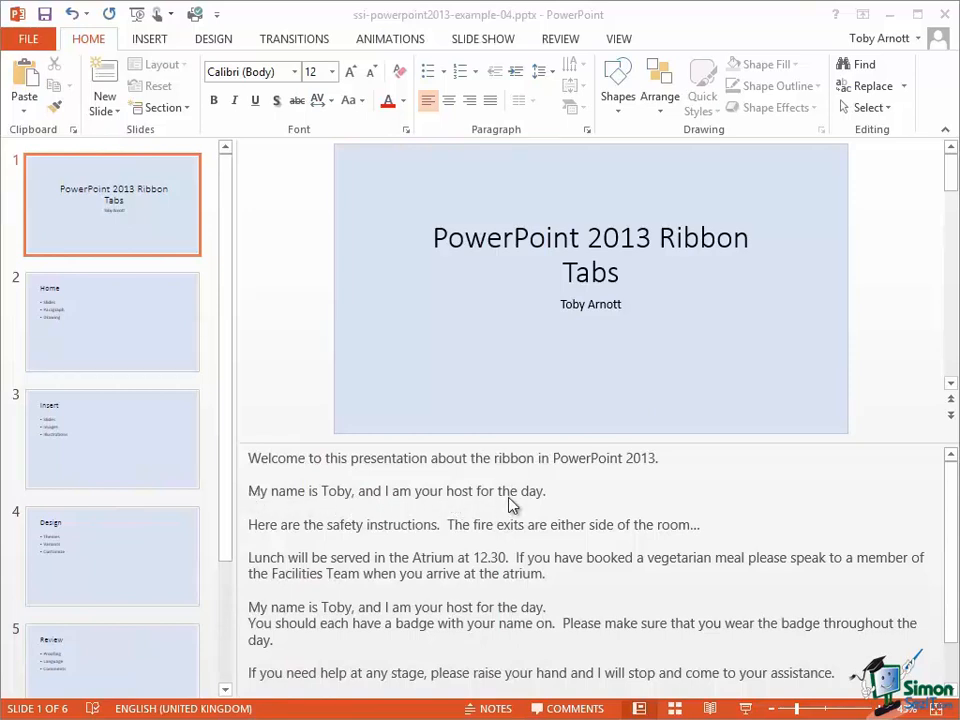
pyautogui.moveTo(564, 500)
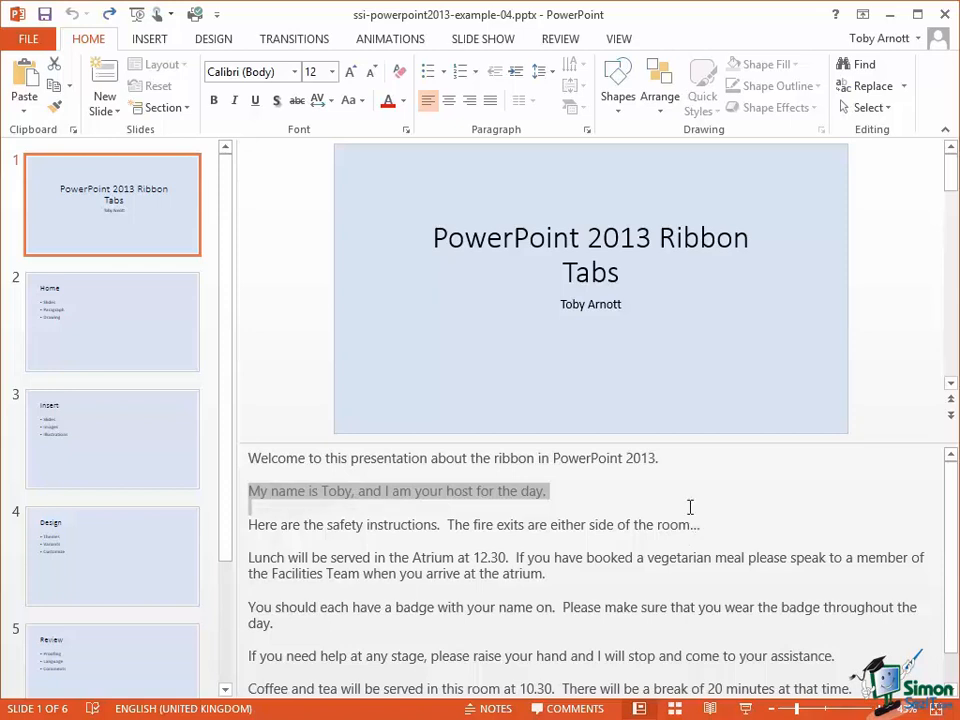
pyautogui.moveTo(56, 64)
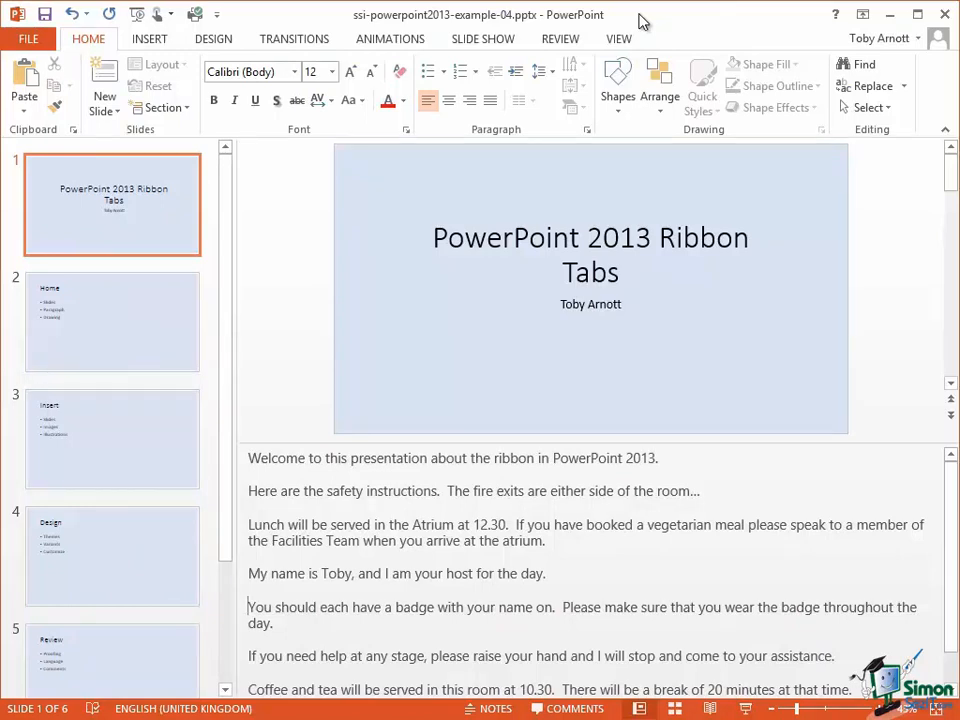
pyautogui.moveTo(96, 336)
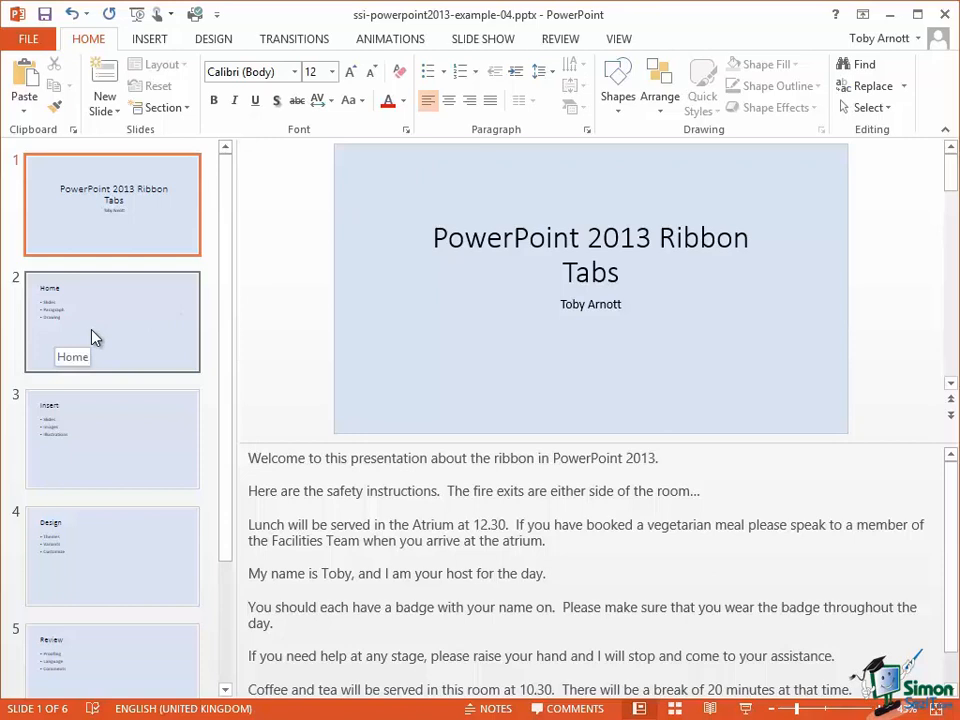
# Show slide 2 (Home), hide the Notes pane from the View ribbon, and activate the bullet placeholder.
pyautogui.click(112, 320)
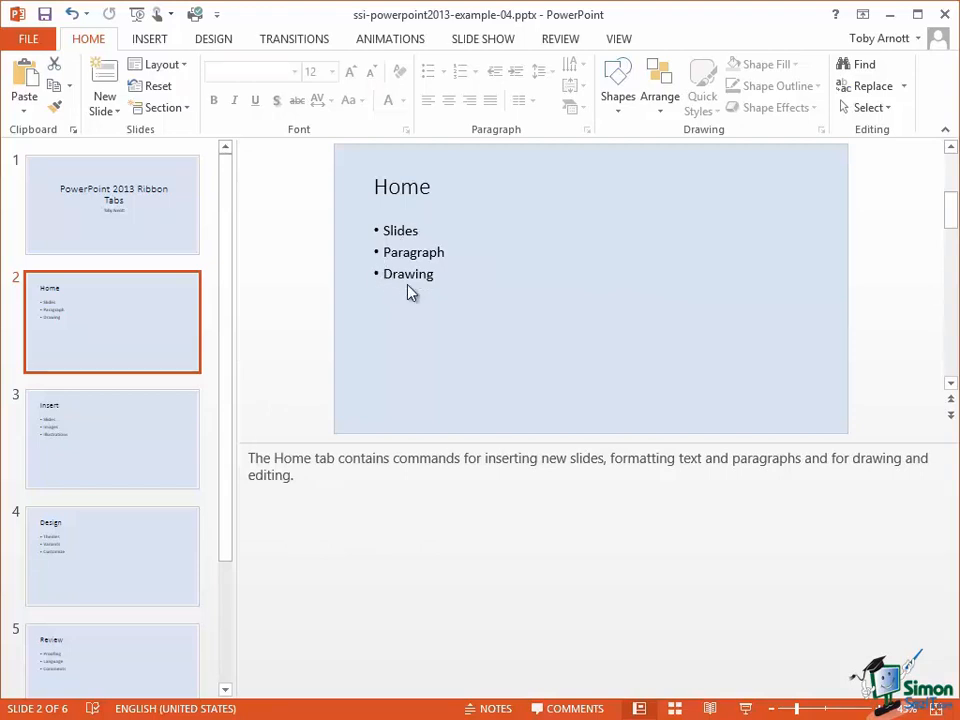
pyautogui.moveTo(556, 240)
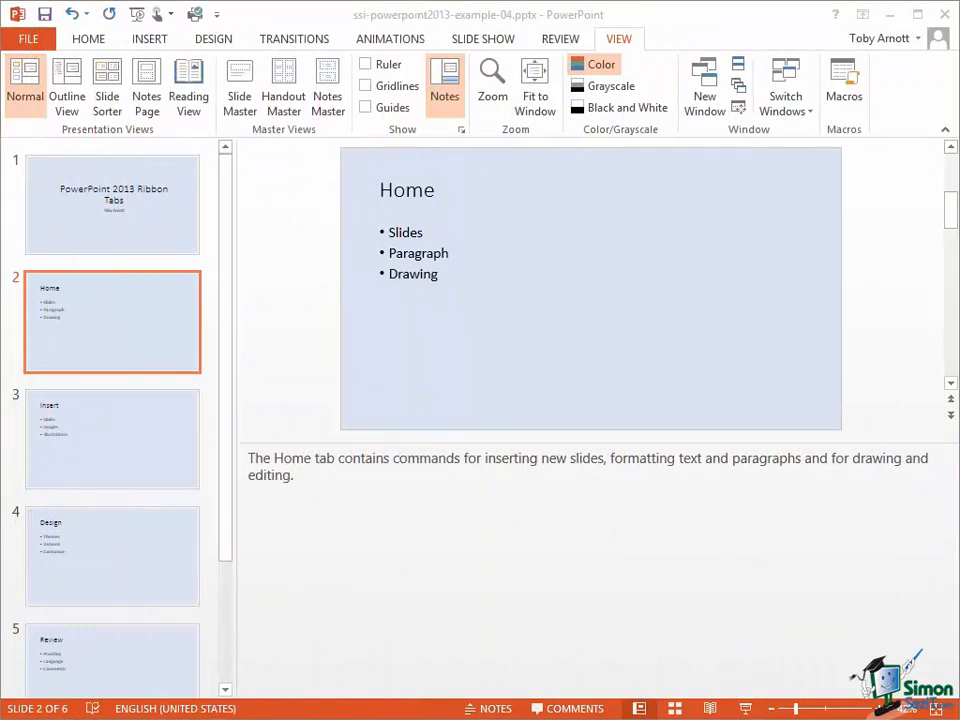
pyautogui.click(160, 14)
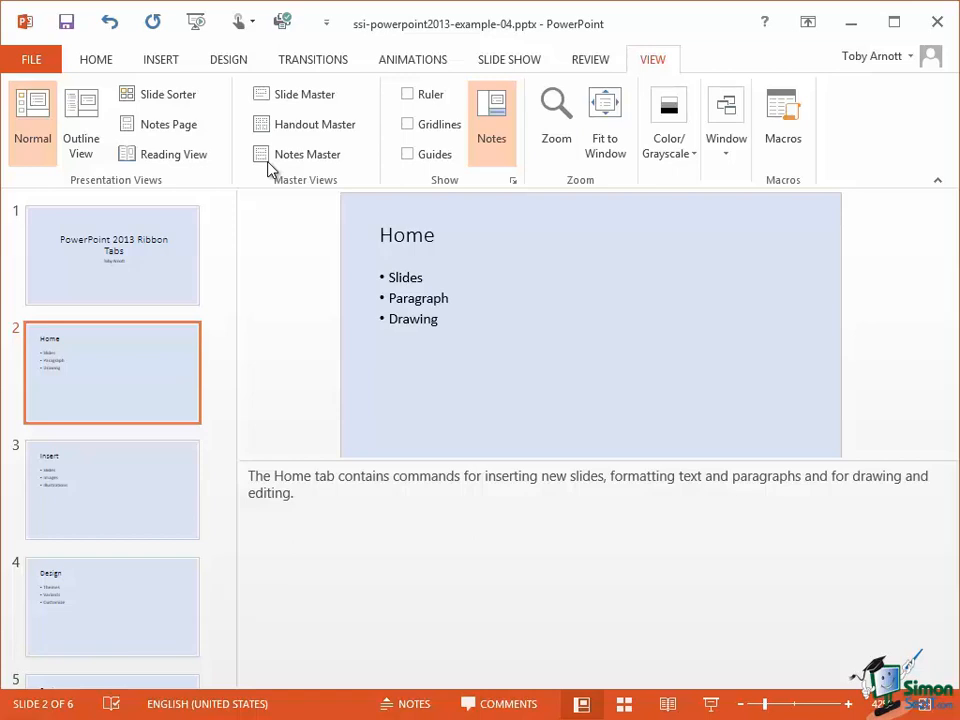
pyautogui.click(492, 110)
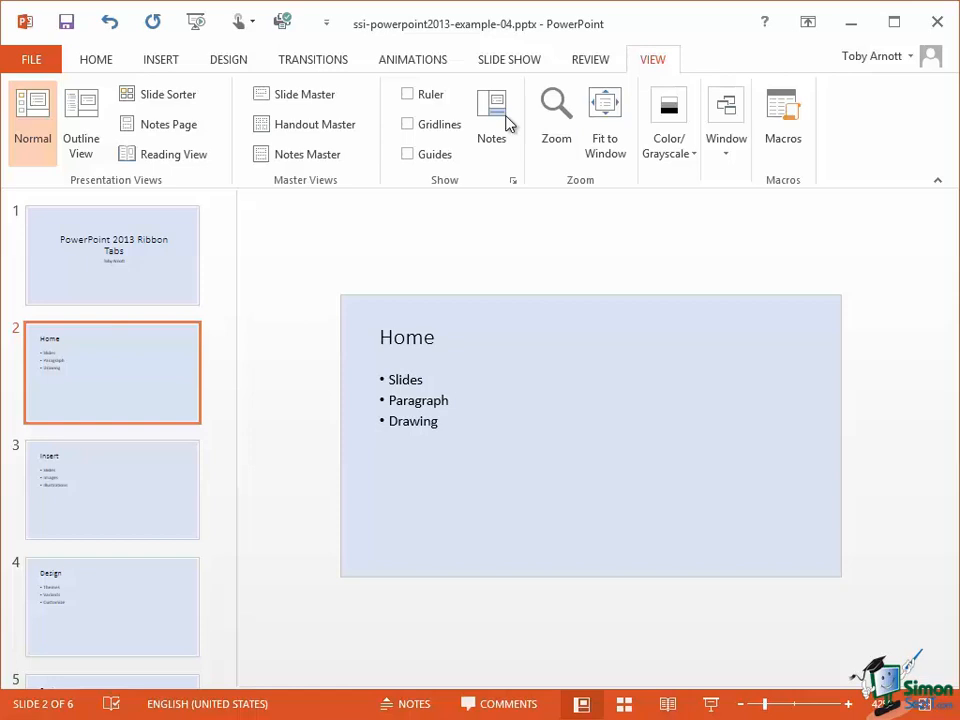
pyautogui.click(604, 112)
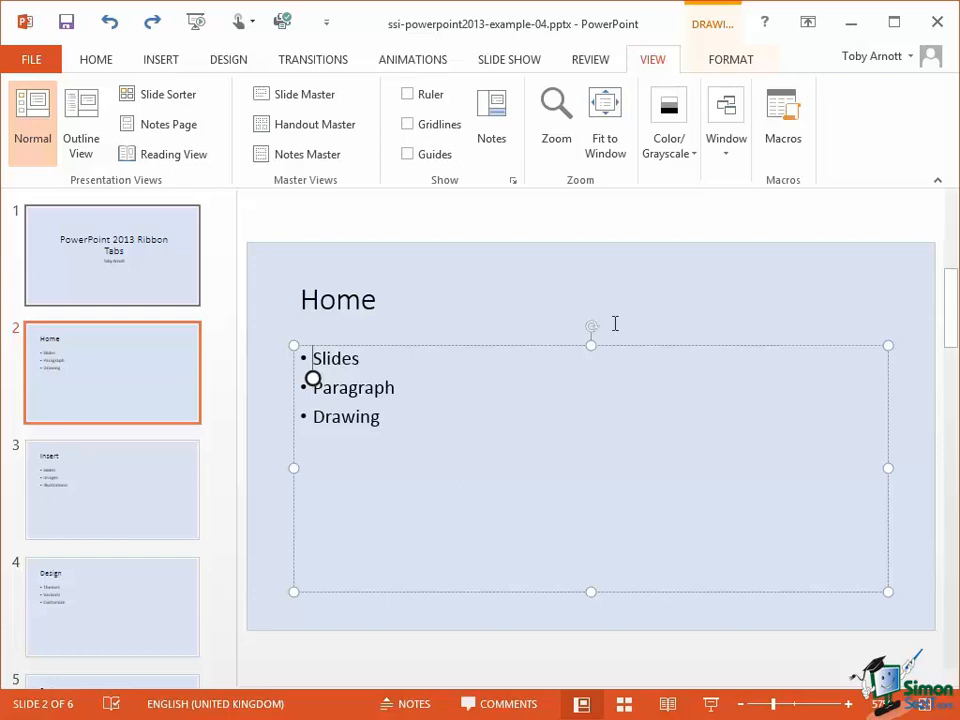
# Drag the Slides bullet out of the Home list so it reads Paragraph, Drawing, then restore the order.
pyautogui.doubleClick(336, 358)
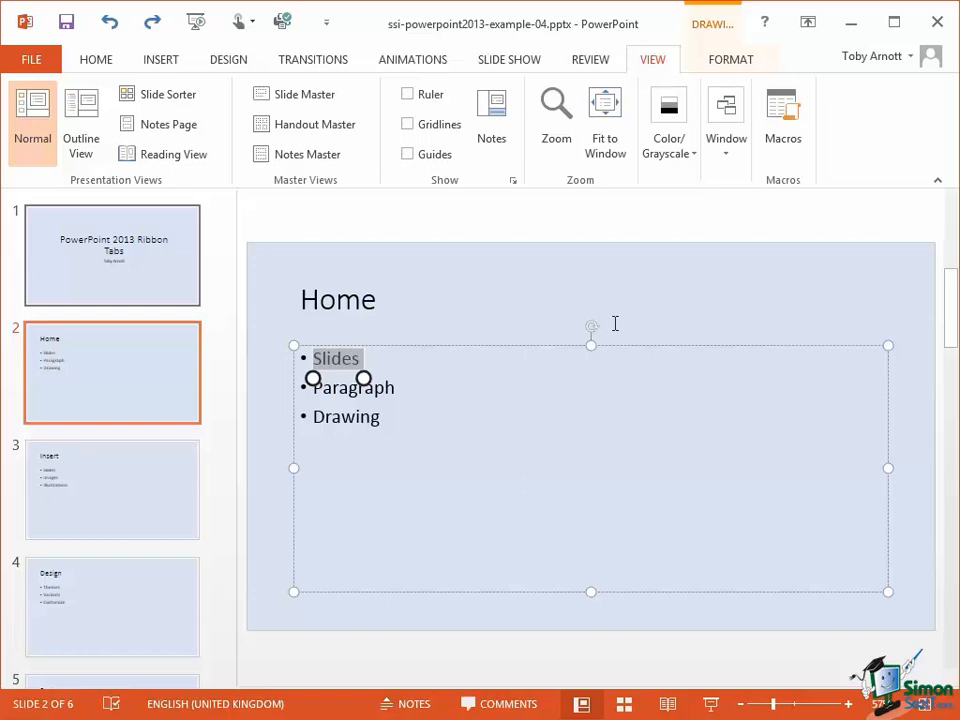
pyautogui.moveTo(512, 468)
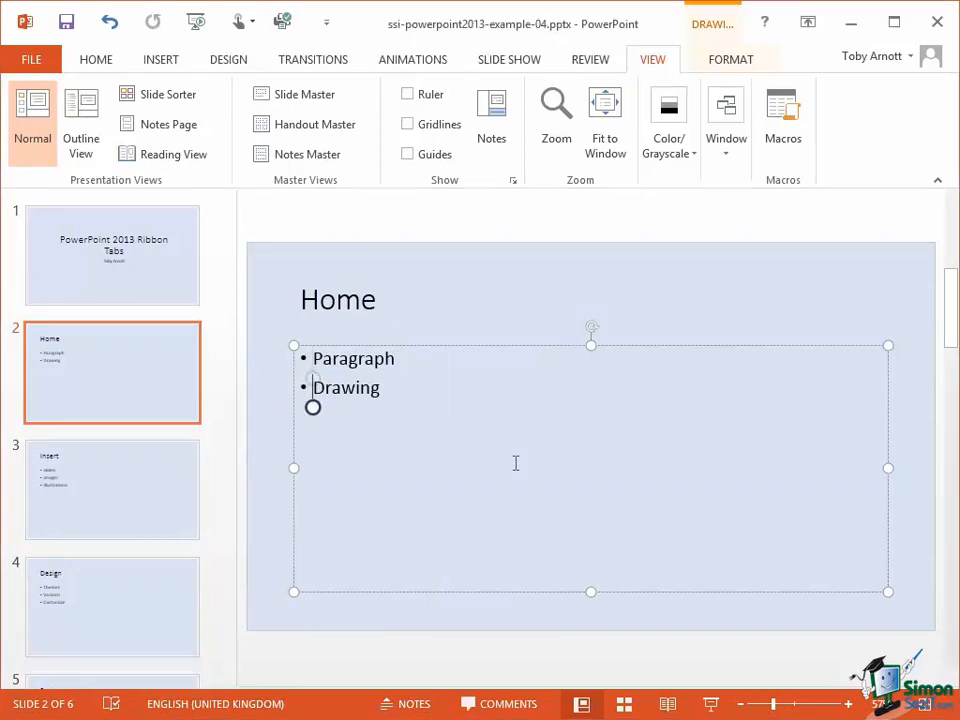
pyautogui.moveTo(780, 252)
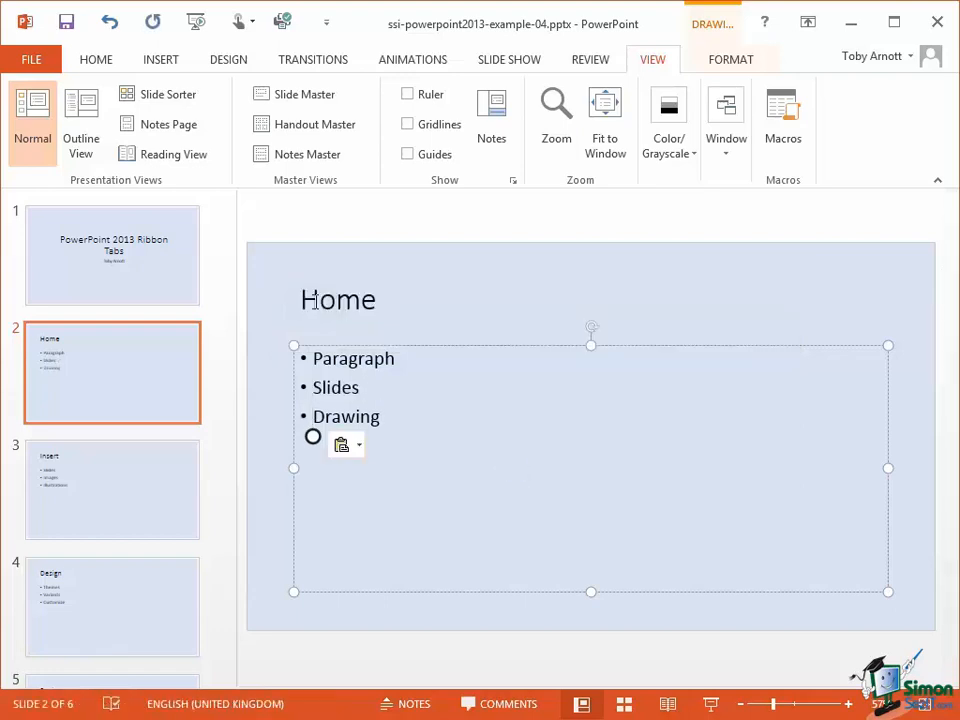
pyautogui.click(312, 416)
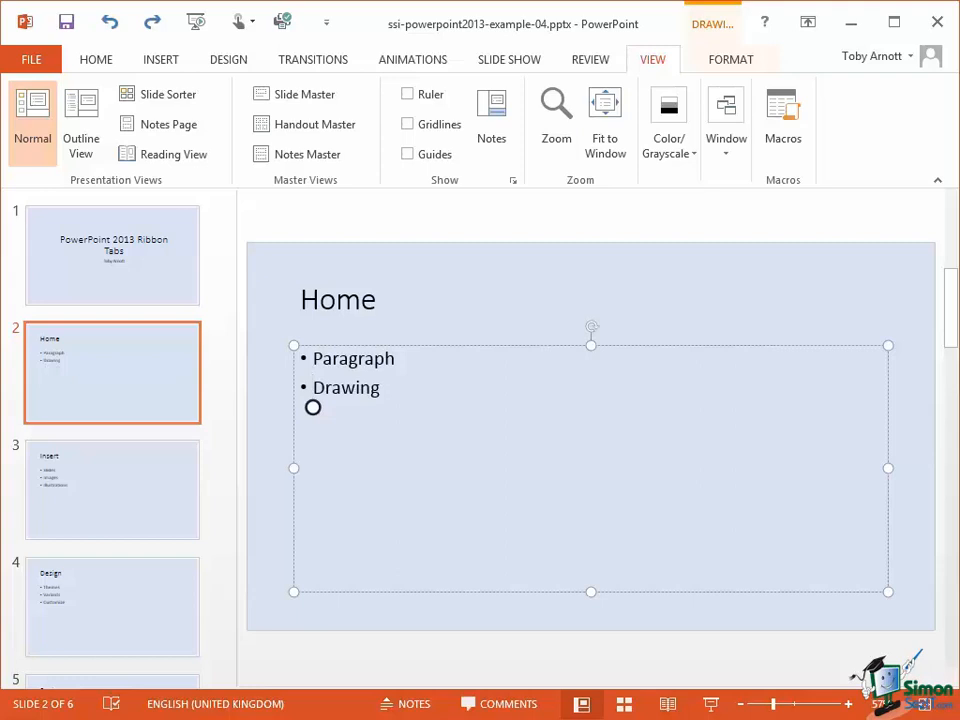
pyautogui.click(108, 20)
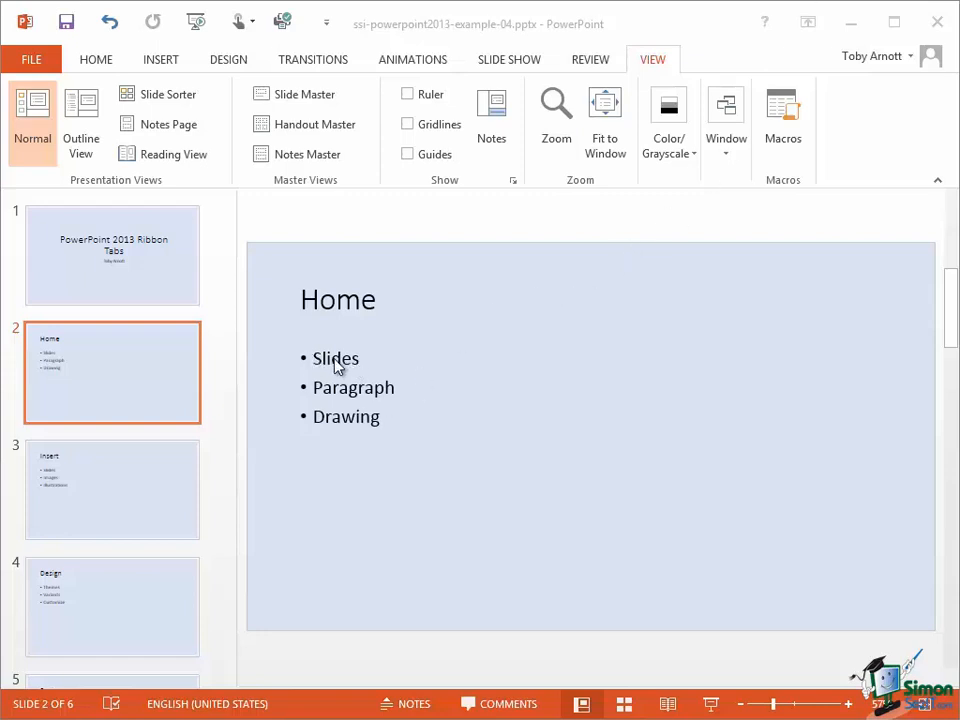
# Ctrl-drag a copy of the Slides bullet below Paragraph, giving Slides, Paragraph, Slides, Drawing.
pyautogui.doubleClick(336, 358)
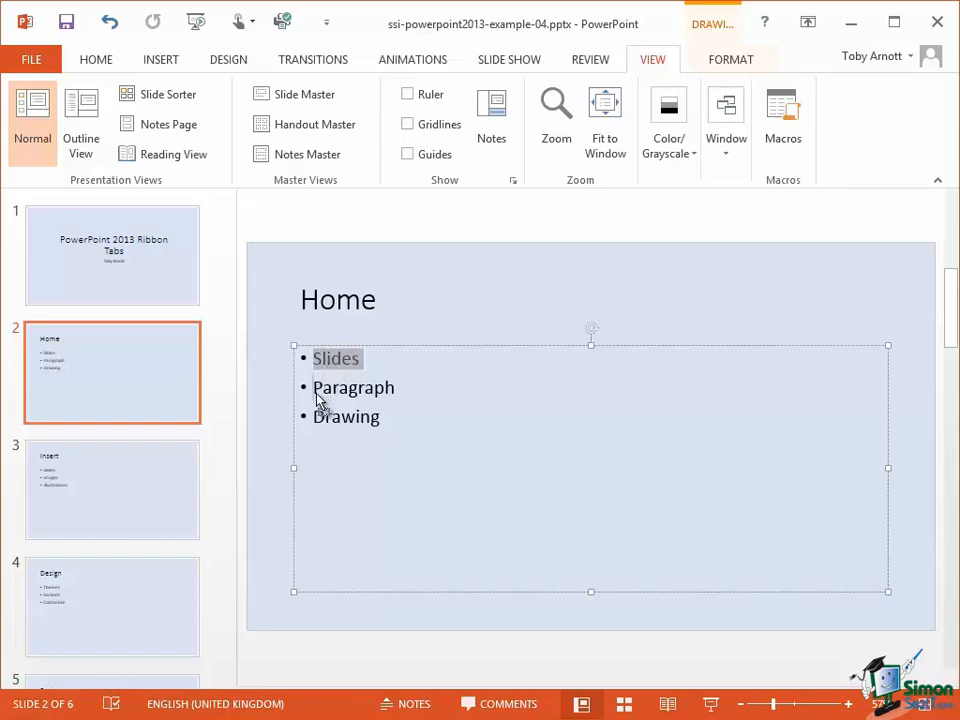
pyautogui.moveTo(320, 424)
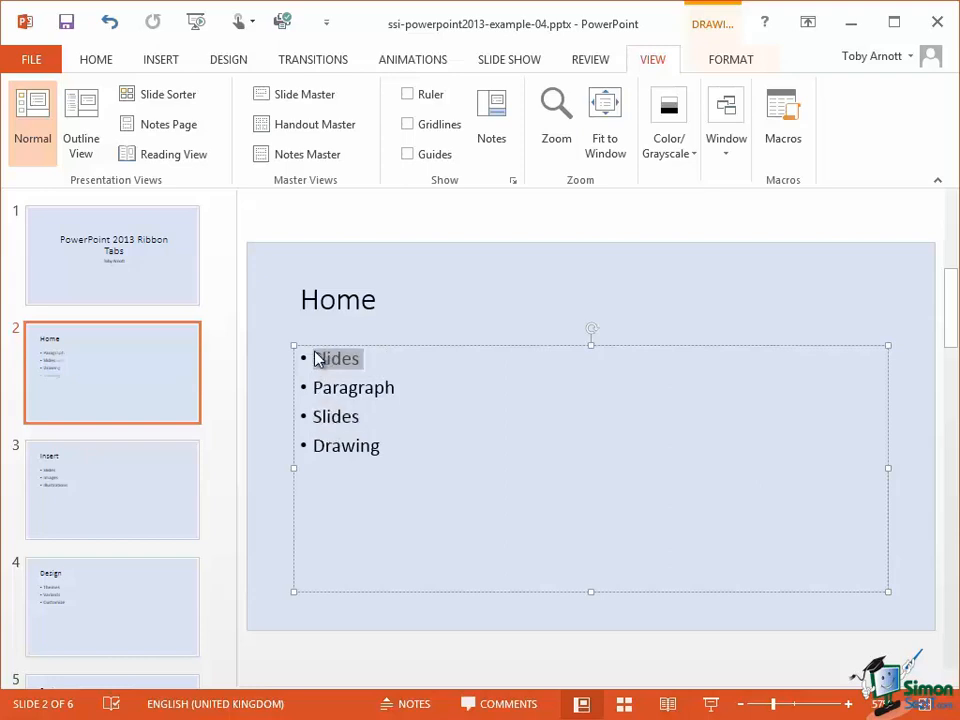
pyautogui.doubleClick(336, 358)
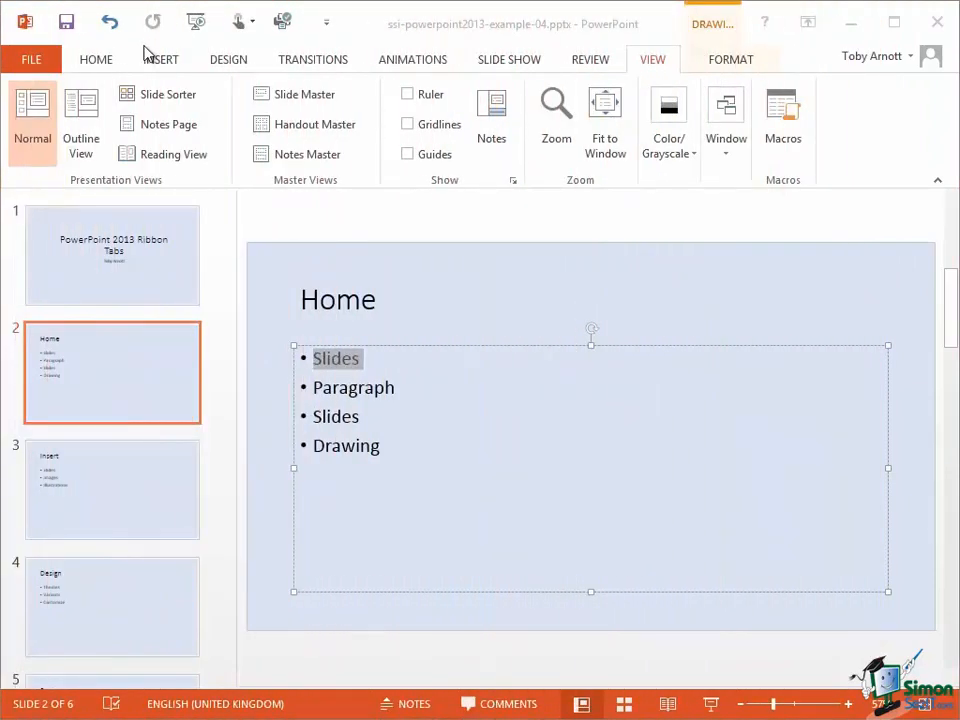
pyautogui.click(96, 60)
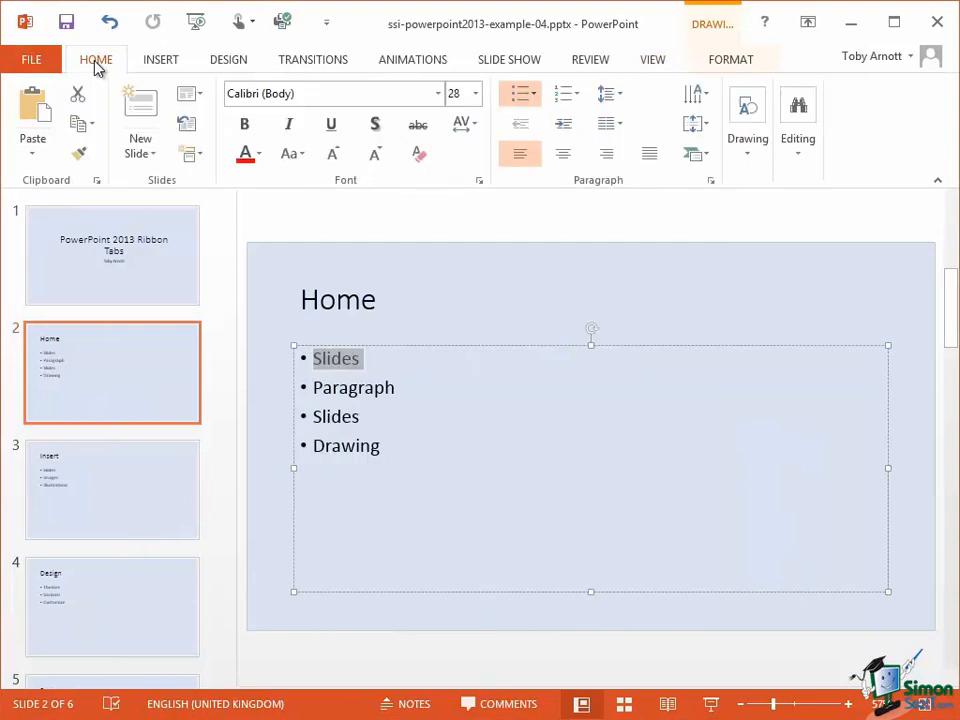
pyautogui.moveTo(78, 78)
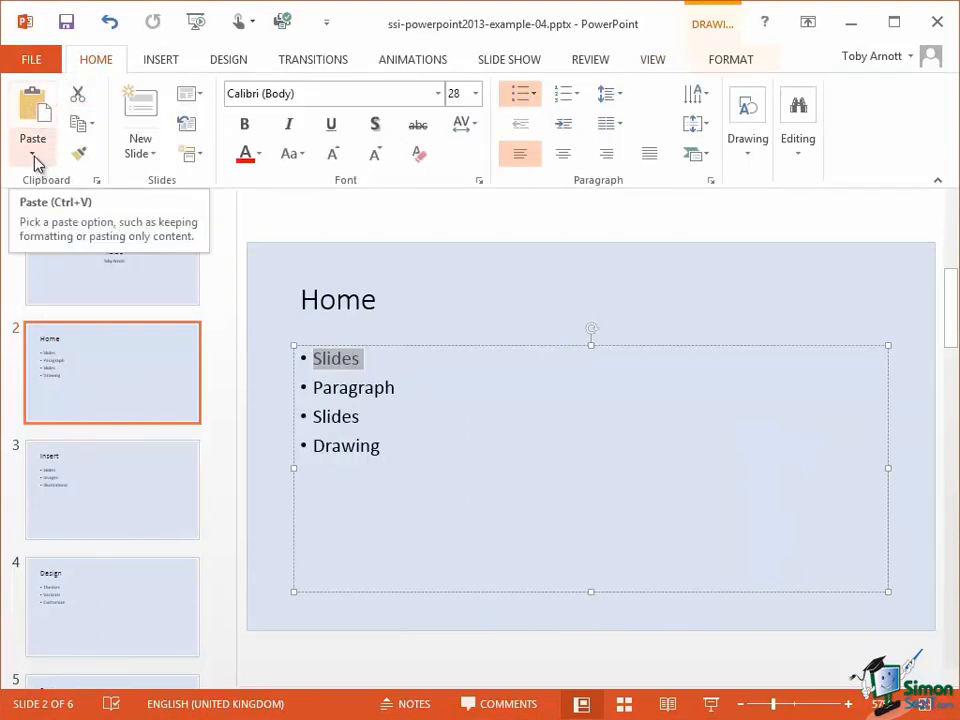
pyautogui.click(32, 118)
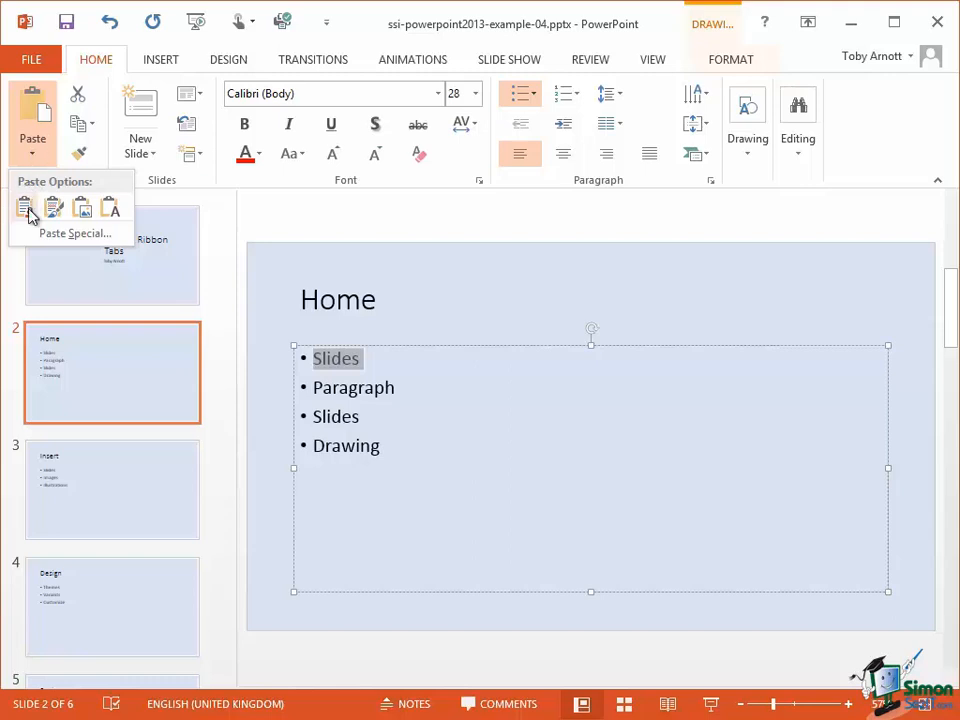
pyautogui.moveTo(24, 206)
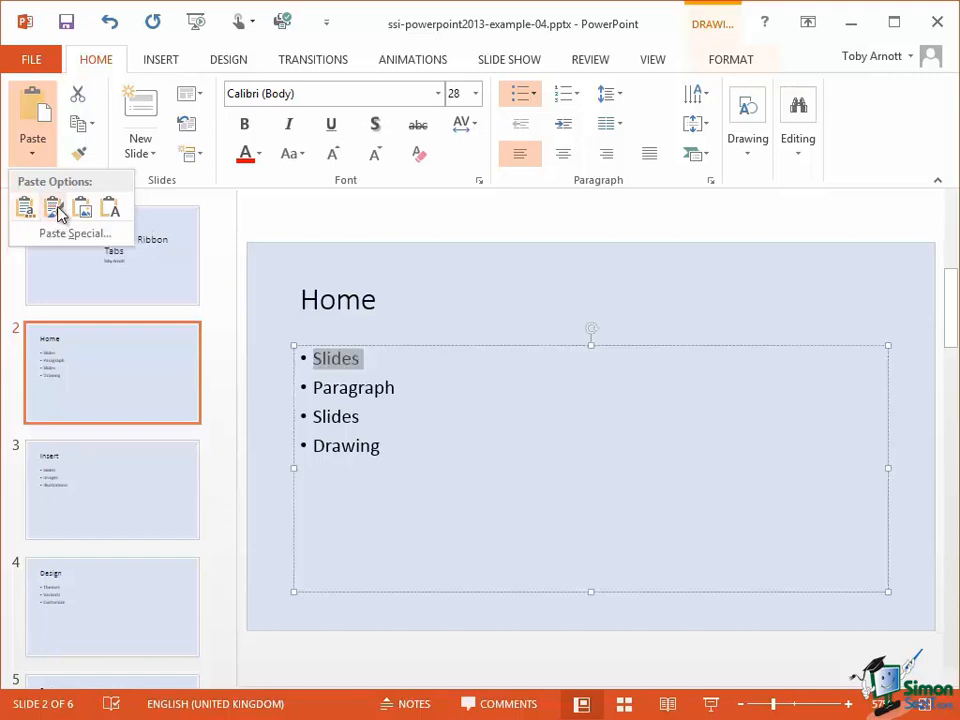
pyautogui.moveTo(52, 208)
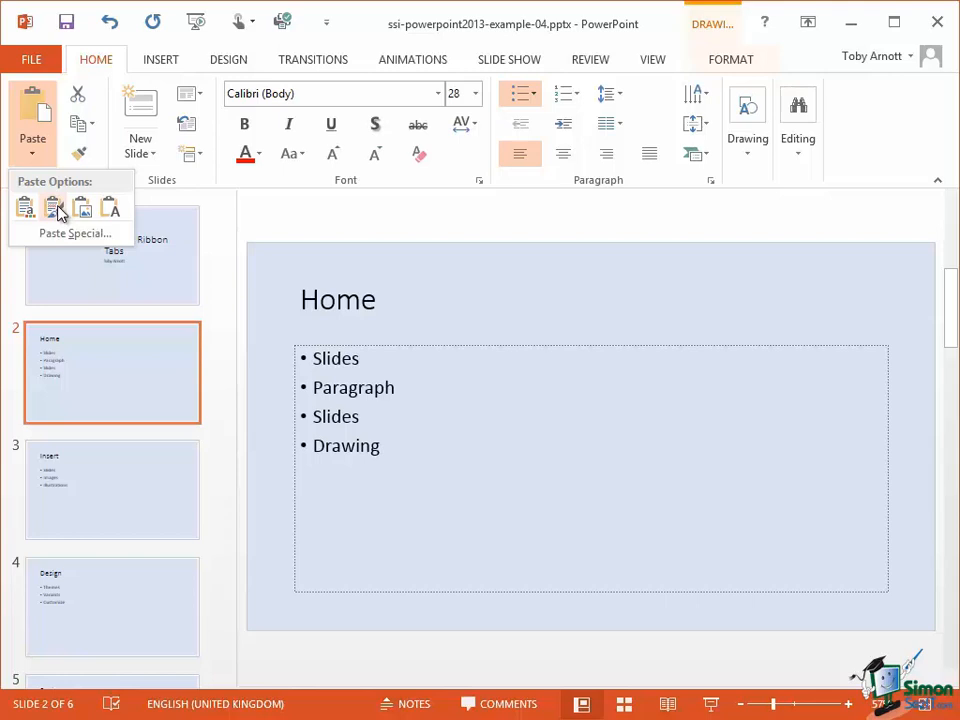
pyautogui.click(74, 232)
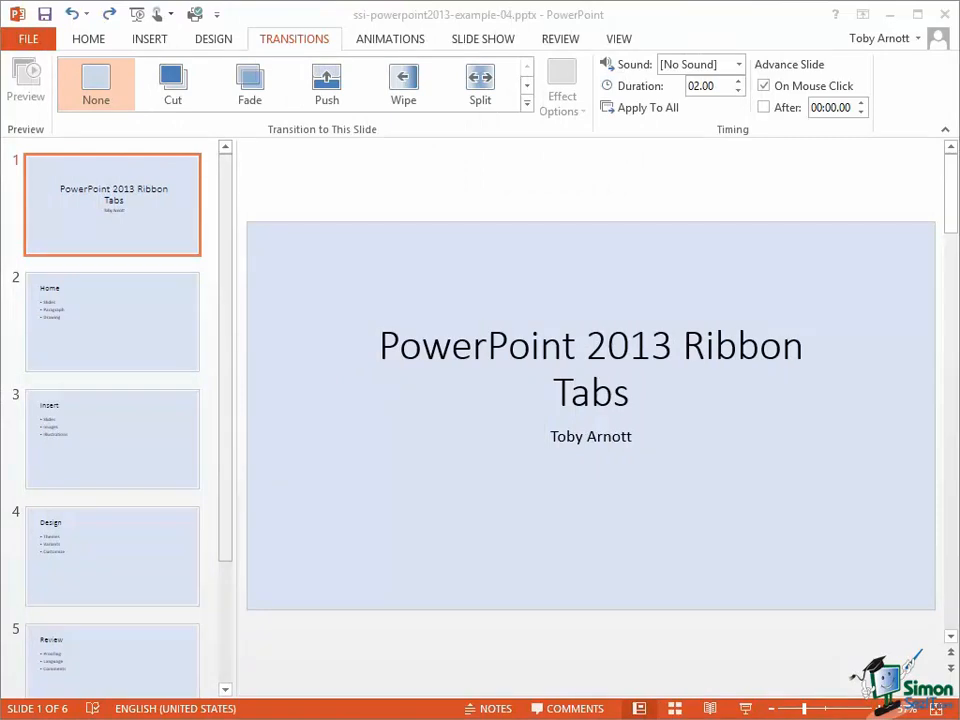
pyautogui.moveTo(140, 540)
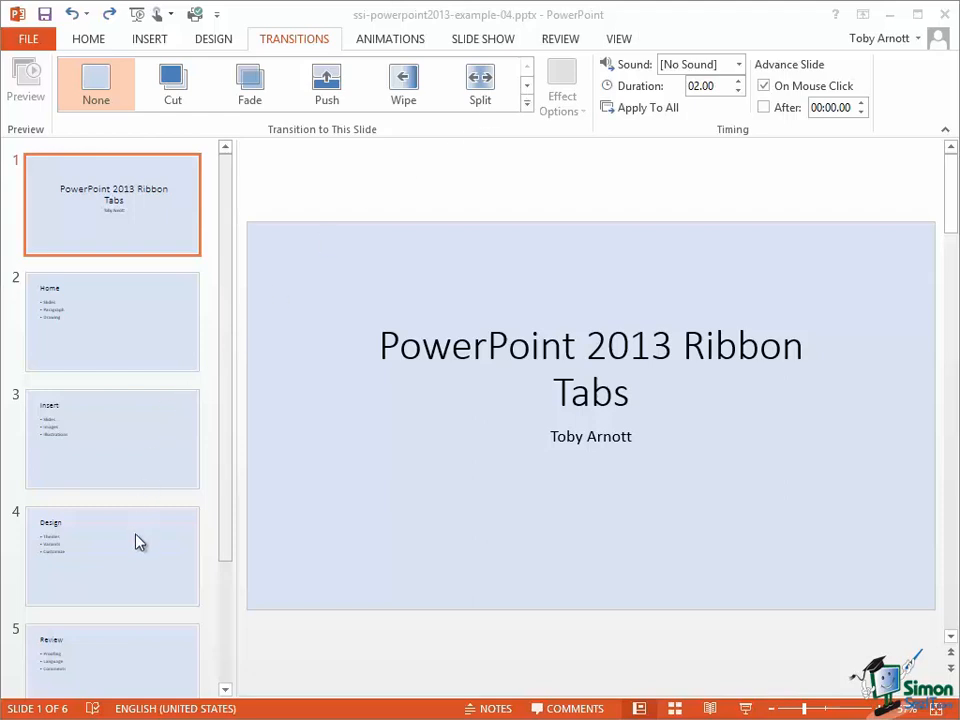
pyautogui.moveTo(136, 554)
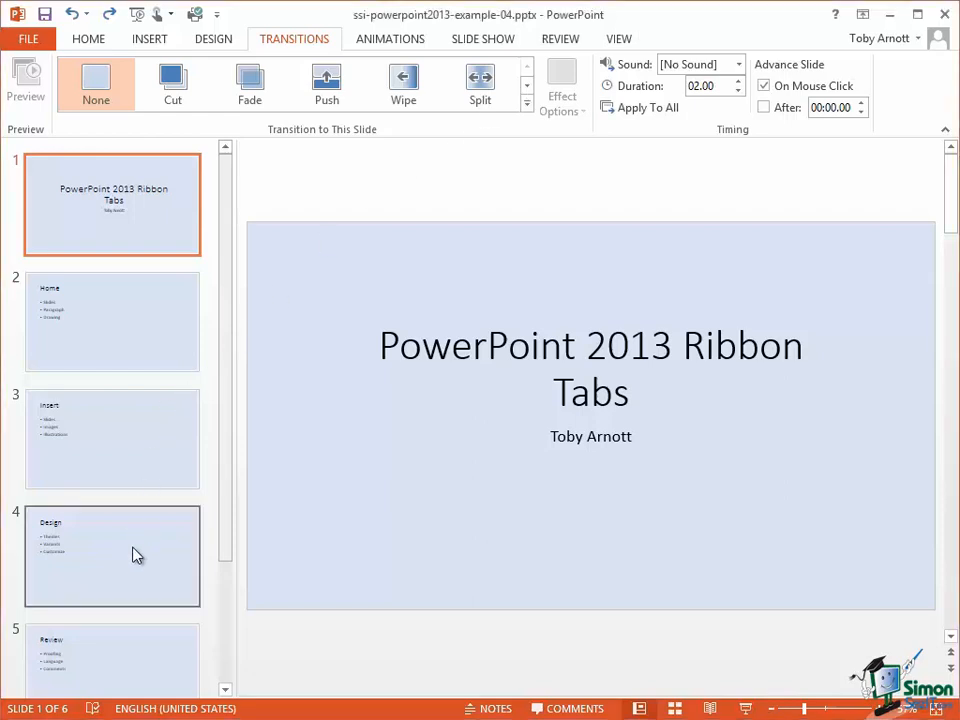
# Copy the slide 4 Design thumbnail and paste it as slide 5 before the Review slide.
pyautogui.rightClick(112, 556)
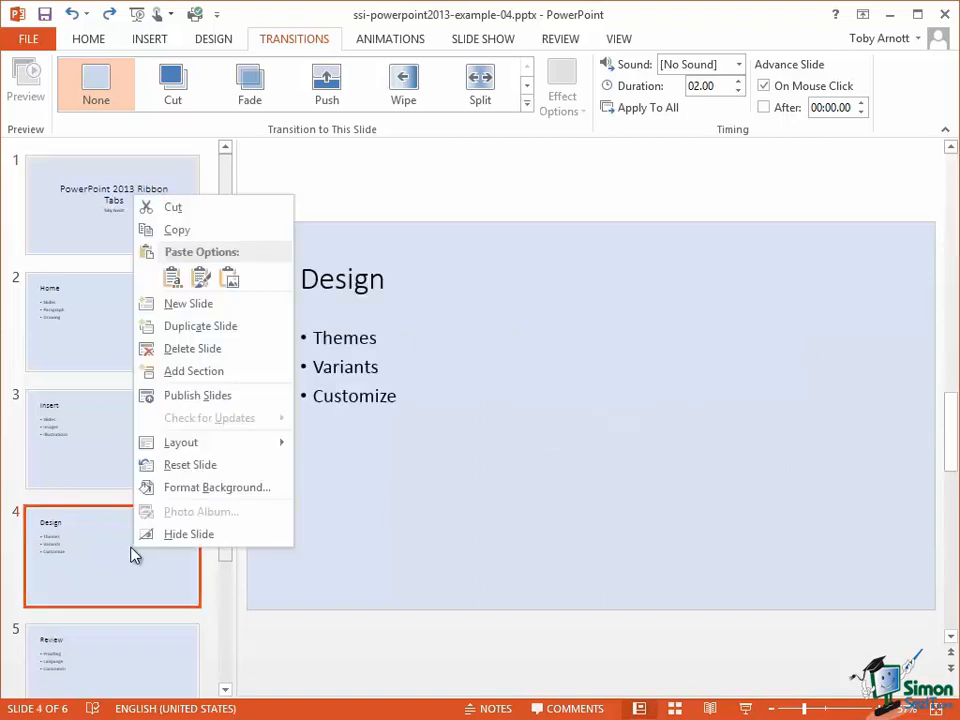
pyautogui.moveTo(204, 326)
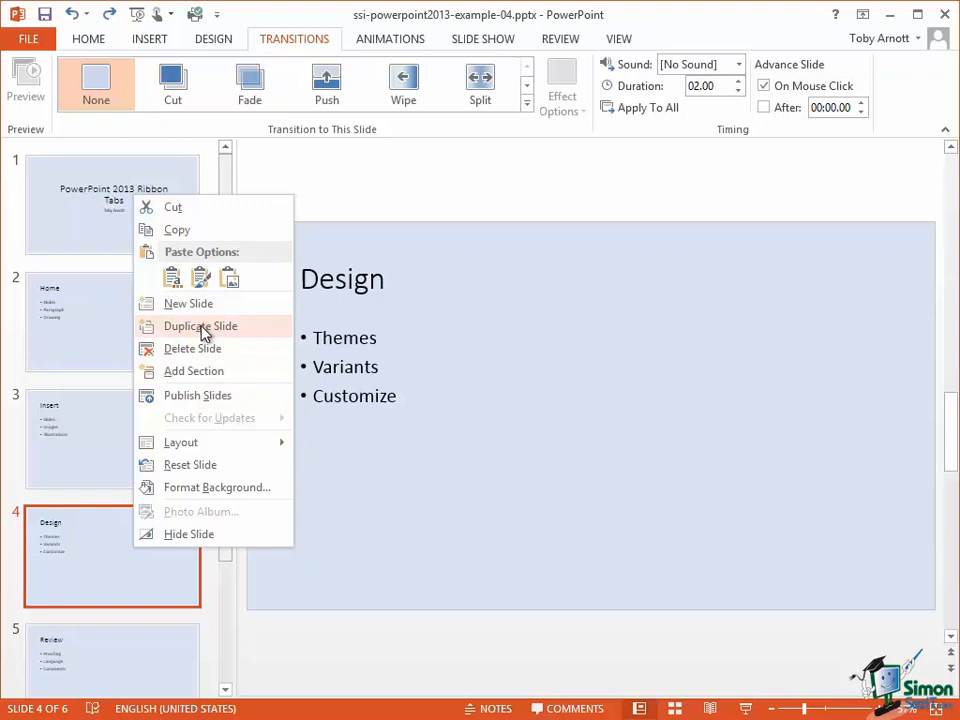
pyautogui.moveTo(176, 230)
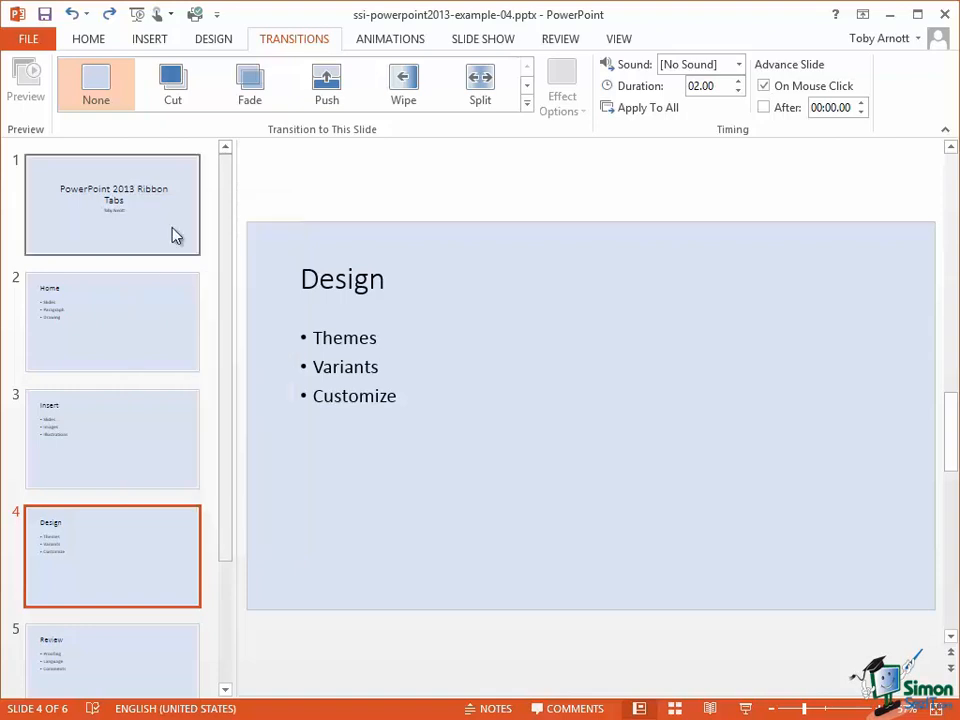
pyautogui.moveTo(172, 550)
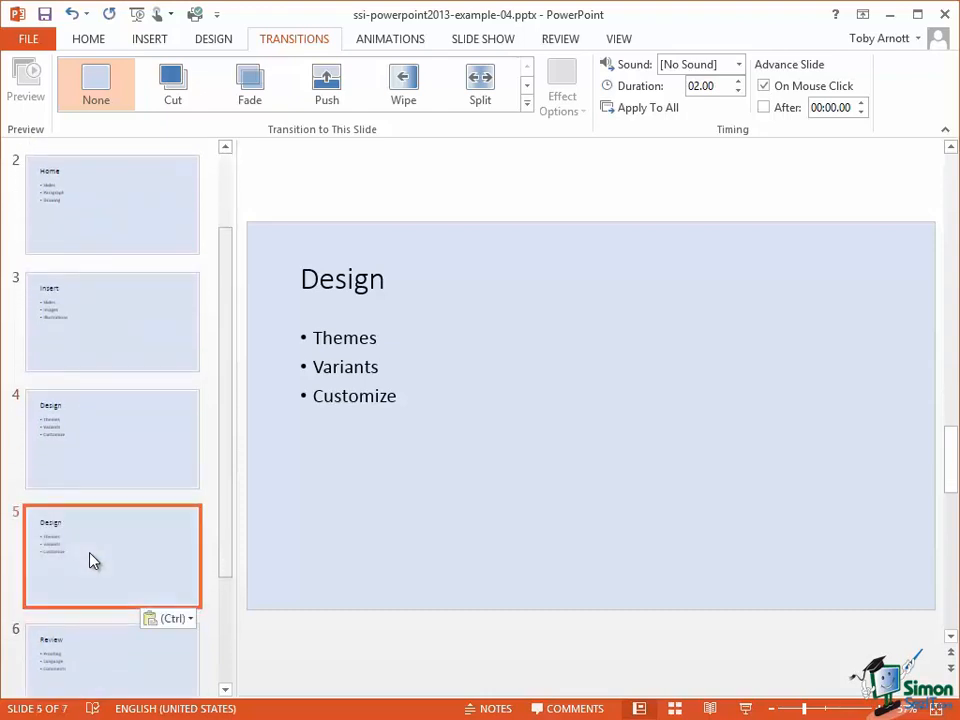
pyautogui.moveTo(94, 476)
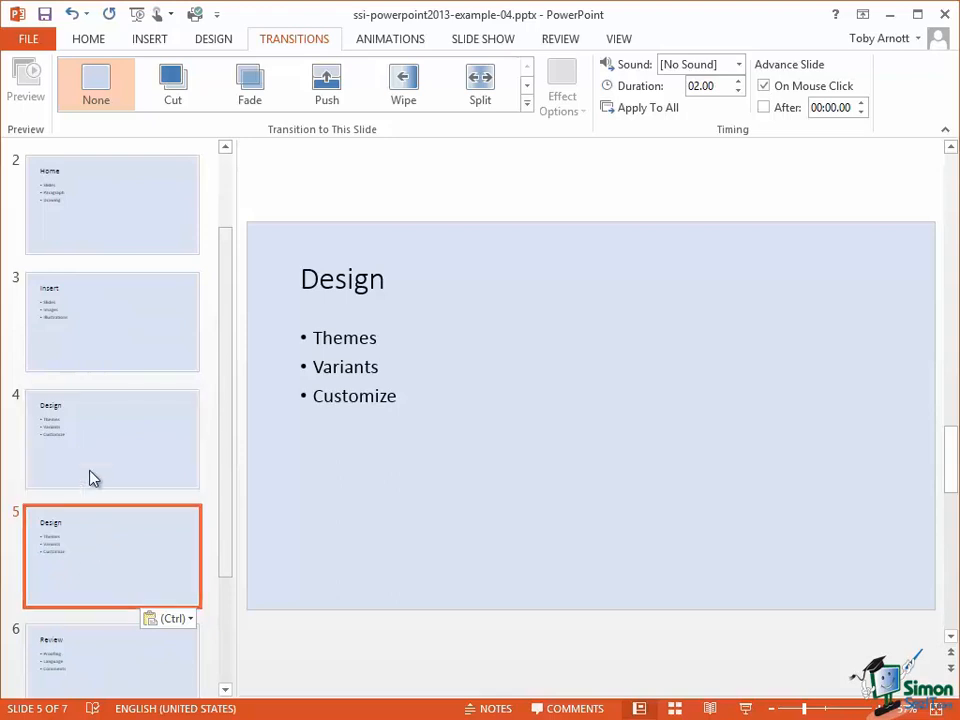
pyautogui.moveTo(96, 536)
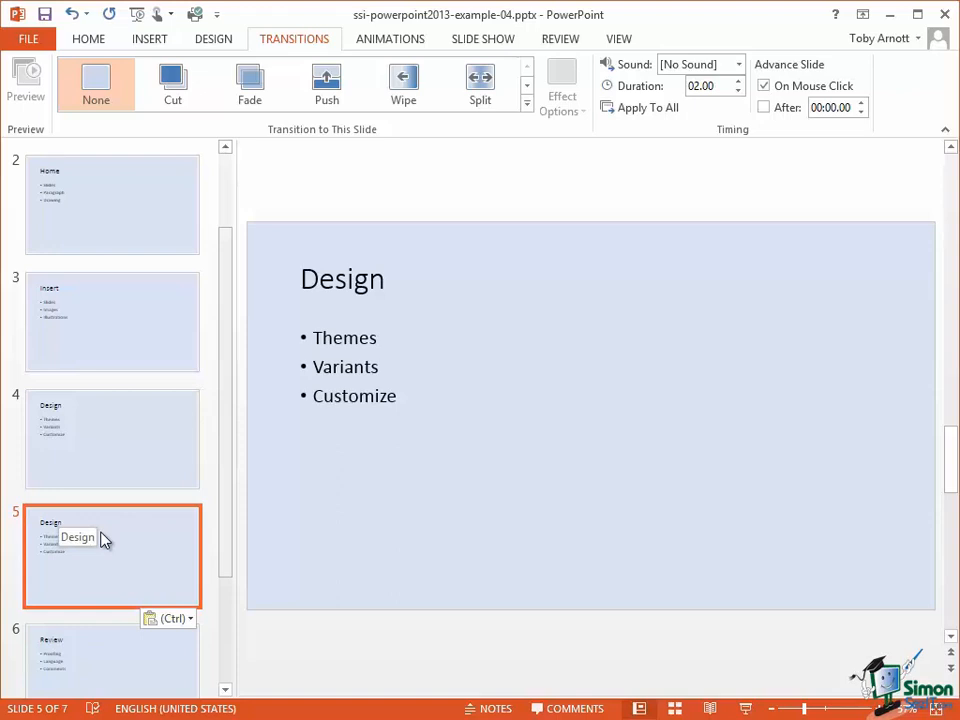
pyautogui.moveTo(168, 512)
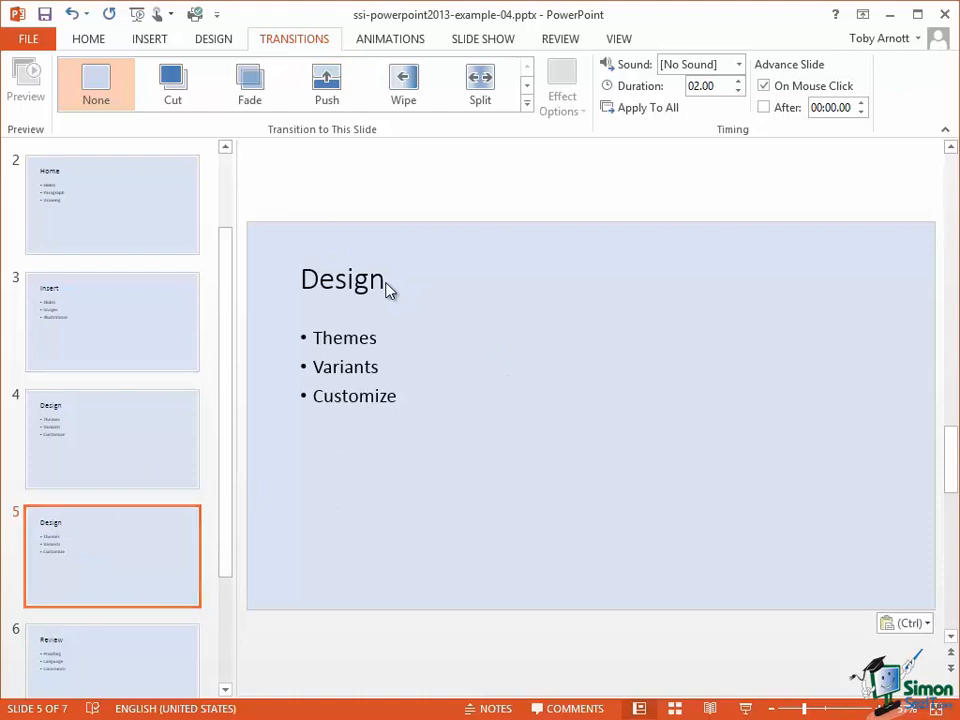
# Retitle slide 5 from Design to 'Transitions', keeping the Themes, Variants, Customize bullets.
pyautogui.write('Transitions')
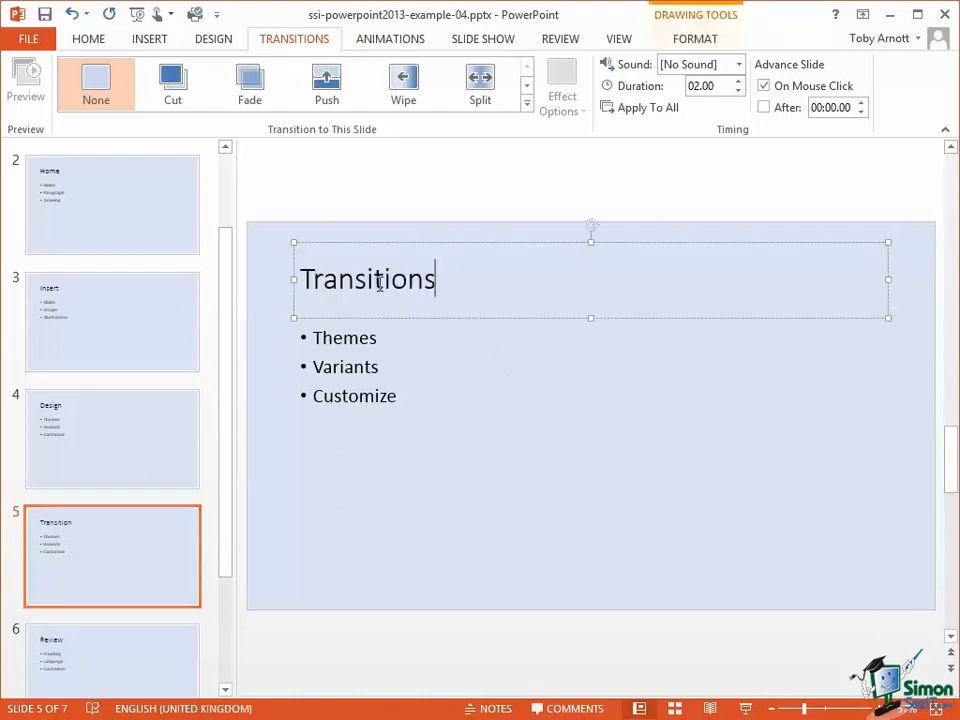